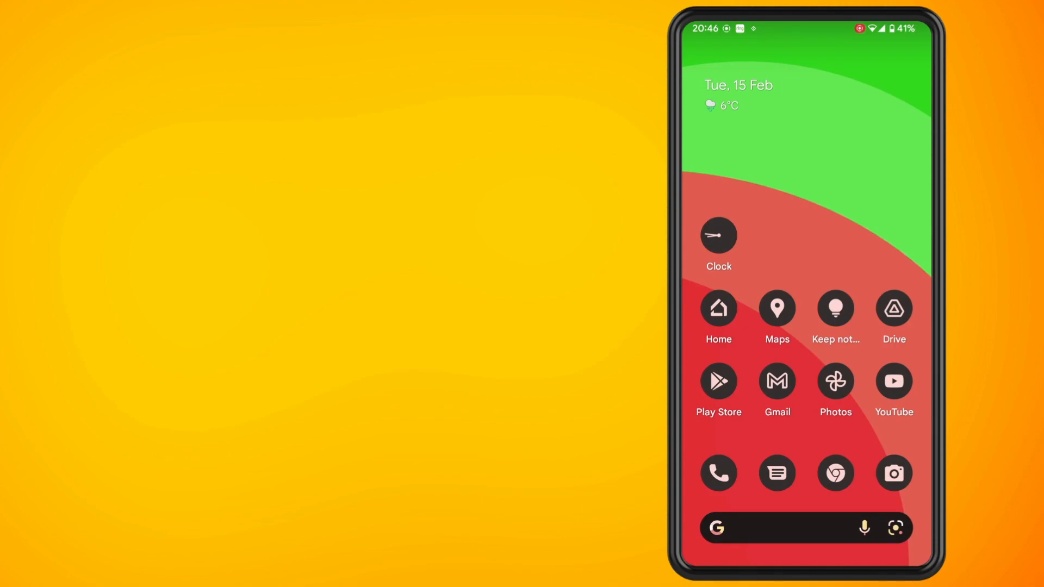
- Launch YouTube from the home screen onto the Instagram comments video page
{"action": "left_click", "coordinate": [894, 381]}
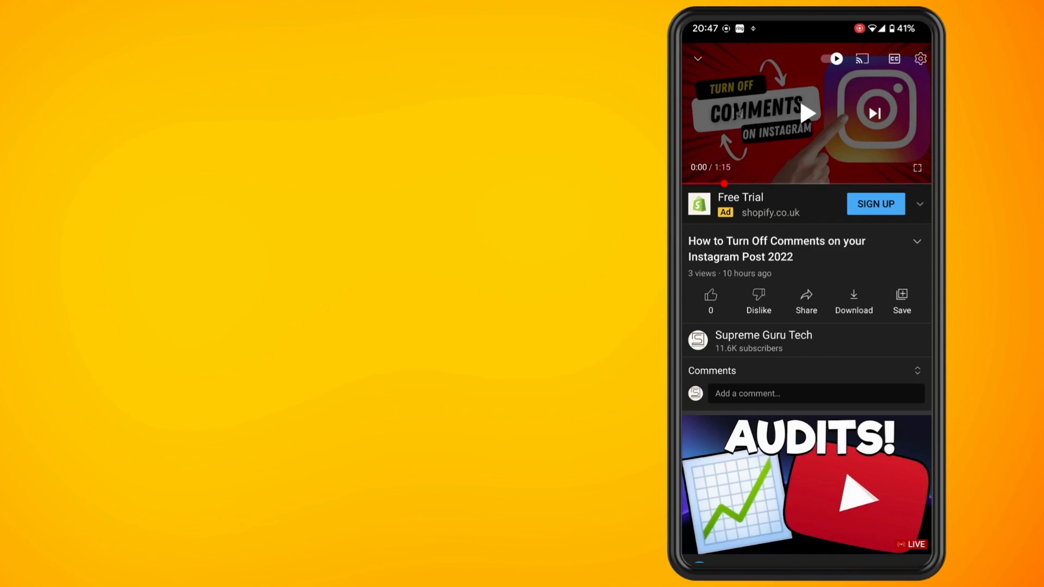
- Show the current video's quality choices, currently Auto (recommended) at 480p
{"action": "left_click", "coordinate": [920, 58]}
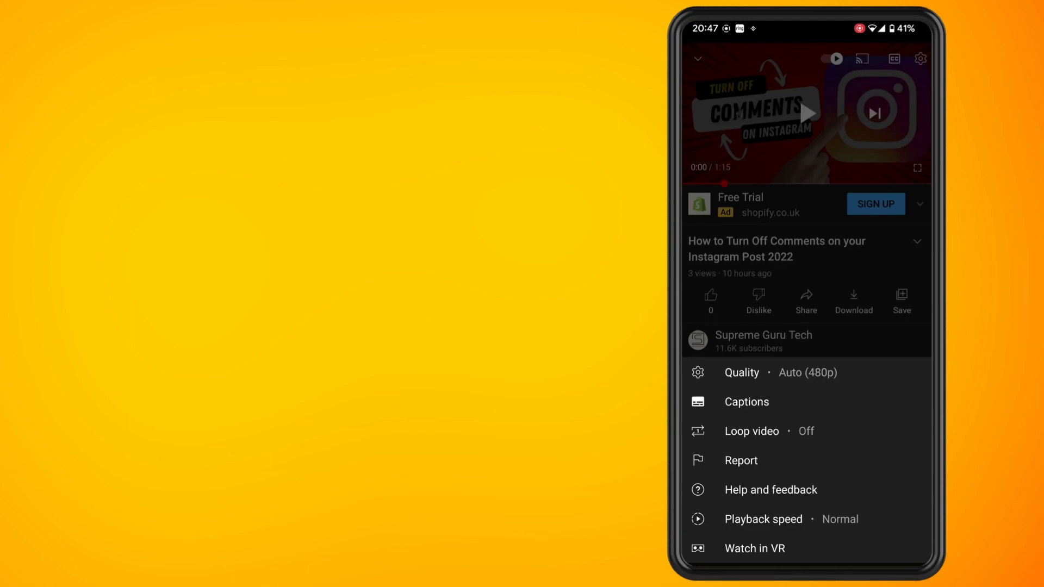
{"action": "left_click", "coordinate": [741, 372]}
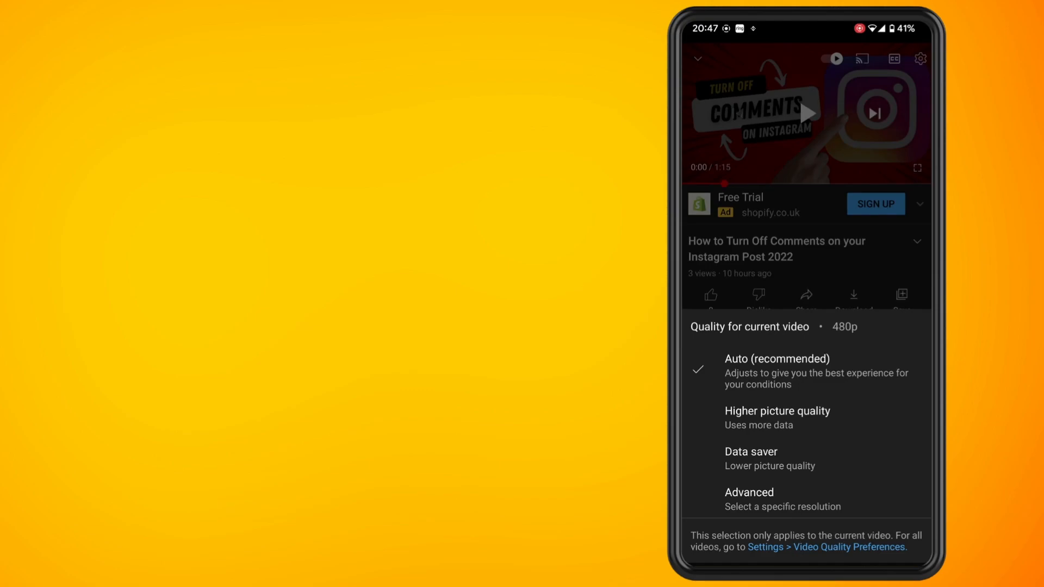
- Set Higher picture quality as the default for Wi-Fi in Video Quality Preferences and return to the video
{"action": "left_click", "coordinate": [849, 547]}
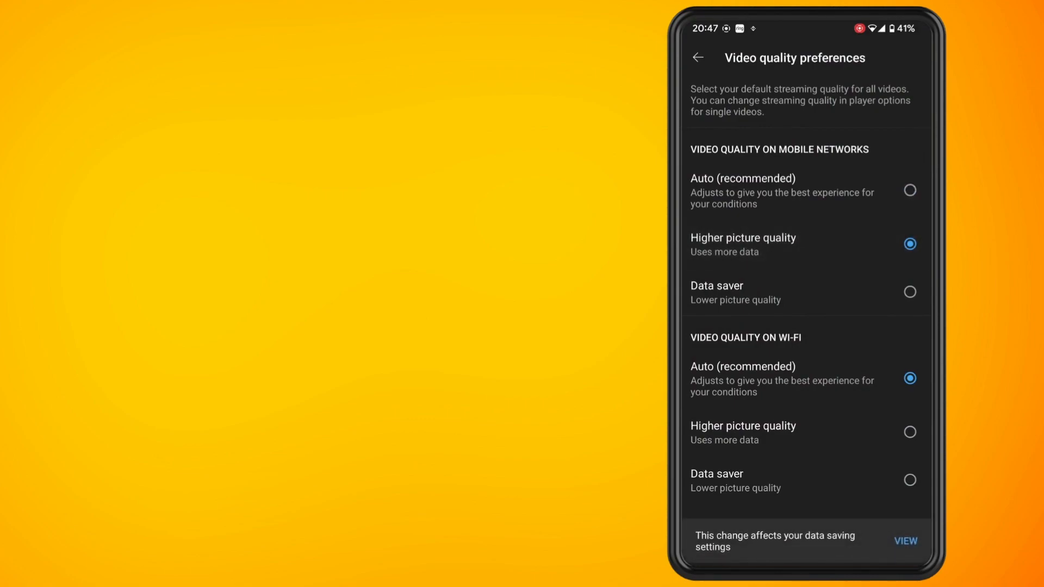
{"action": "left_click", "coordinate": [743, 432]}
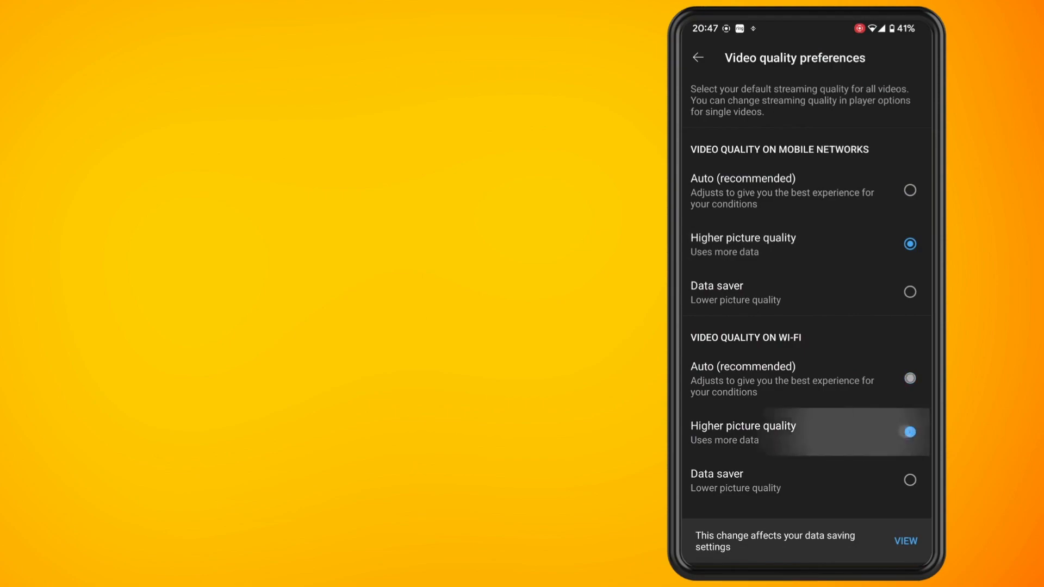
{"action": "left_click", "coordinate": [742, 432]}
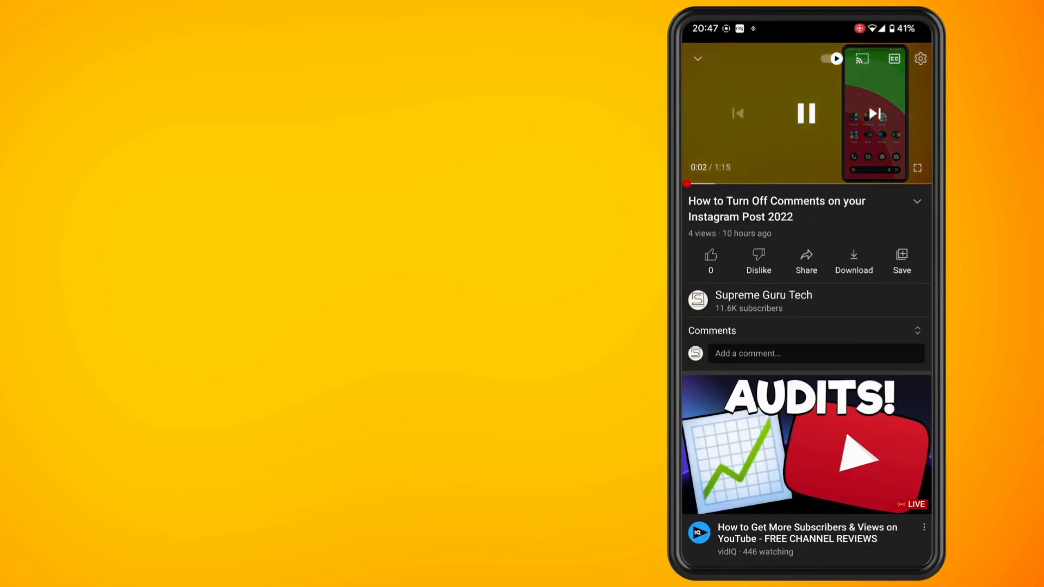
- Verify the player now reports Quality as Higher picture quality (720p60)
{"action": "left_click", "coordinate": [921, 59]}
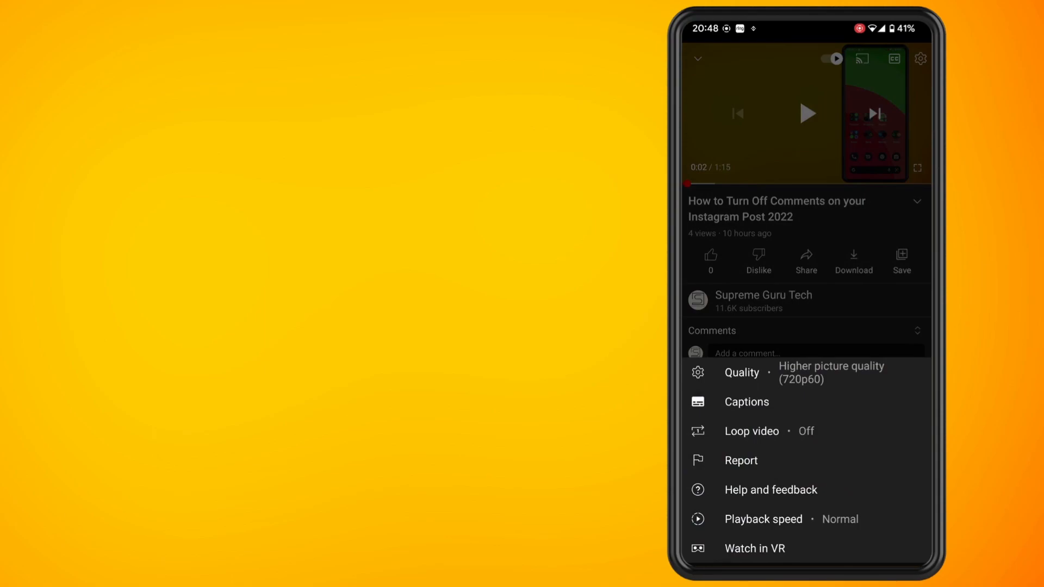